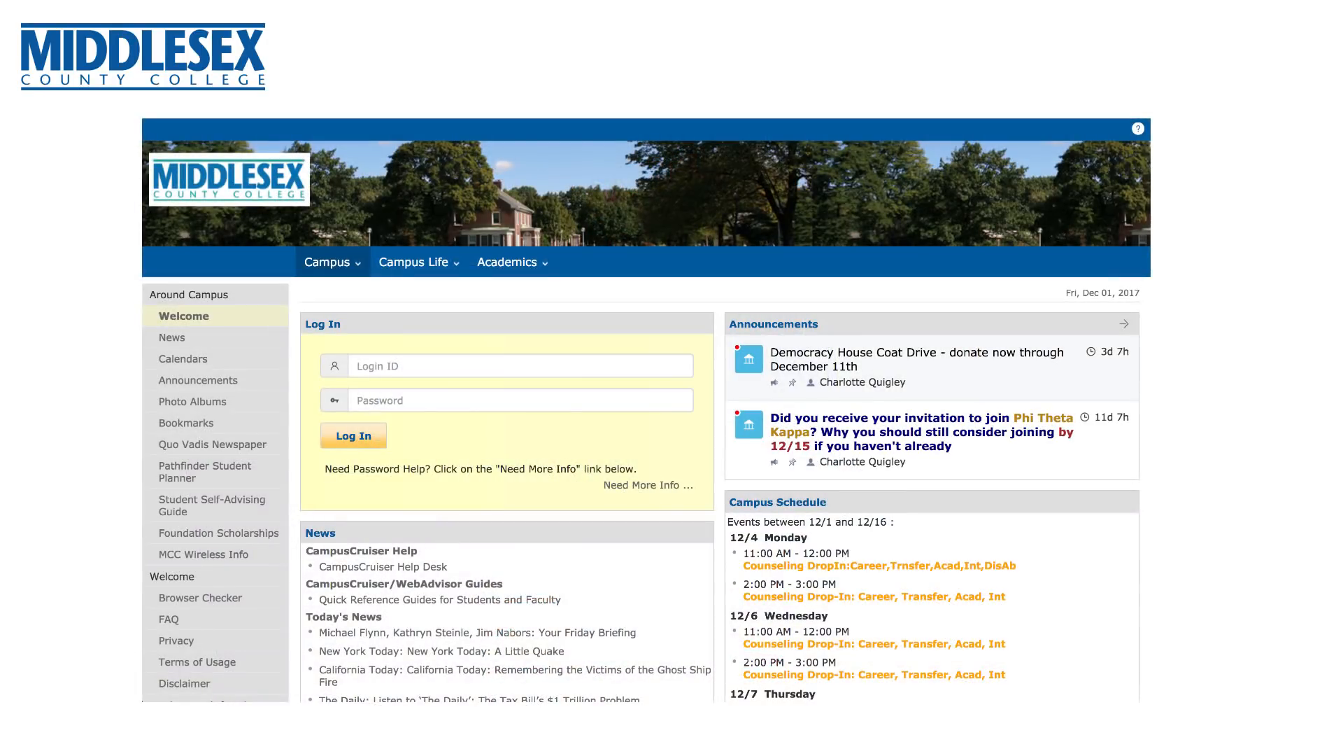
Log in to CampusCruiser to reach the personal MyCruiser dashboard.
left_click(353, 435)
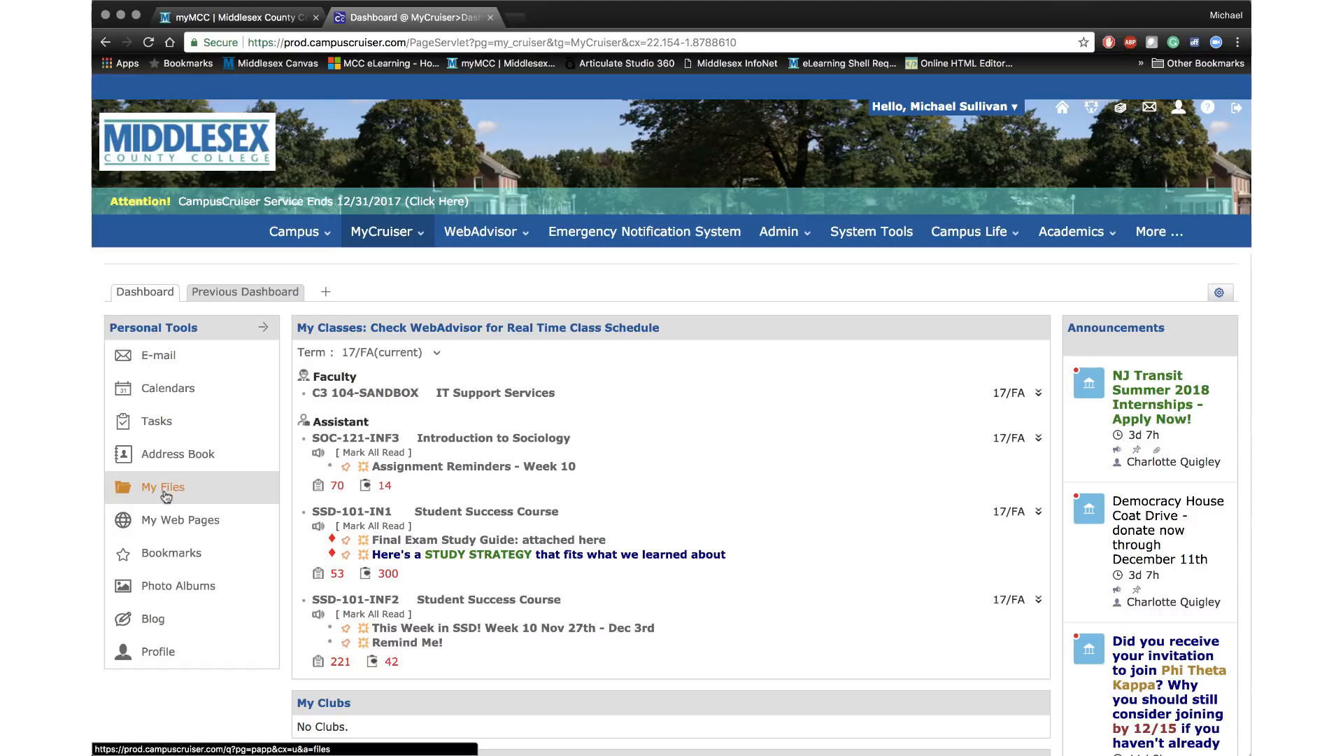
Select all eight files in My Files for download and acknowledge the online-viewing notice.
left_click(161, 487)
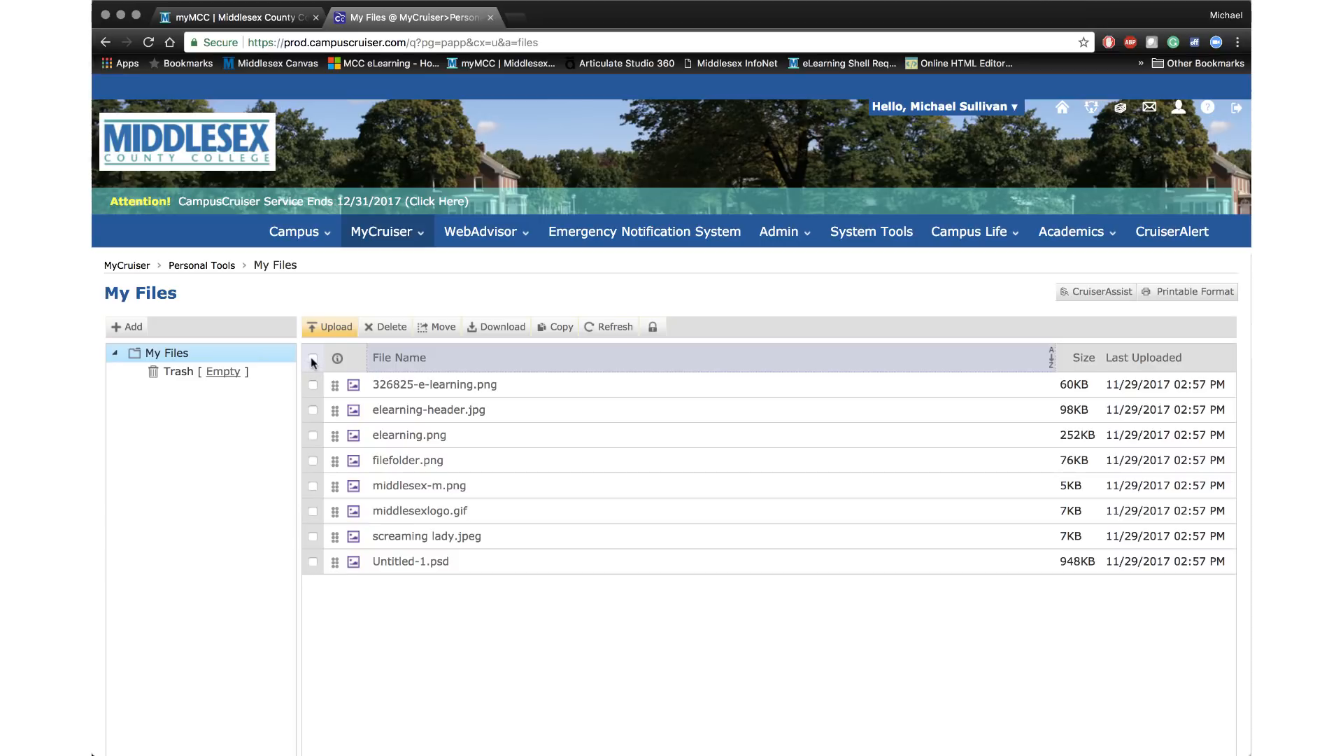
left_click(312, 357)
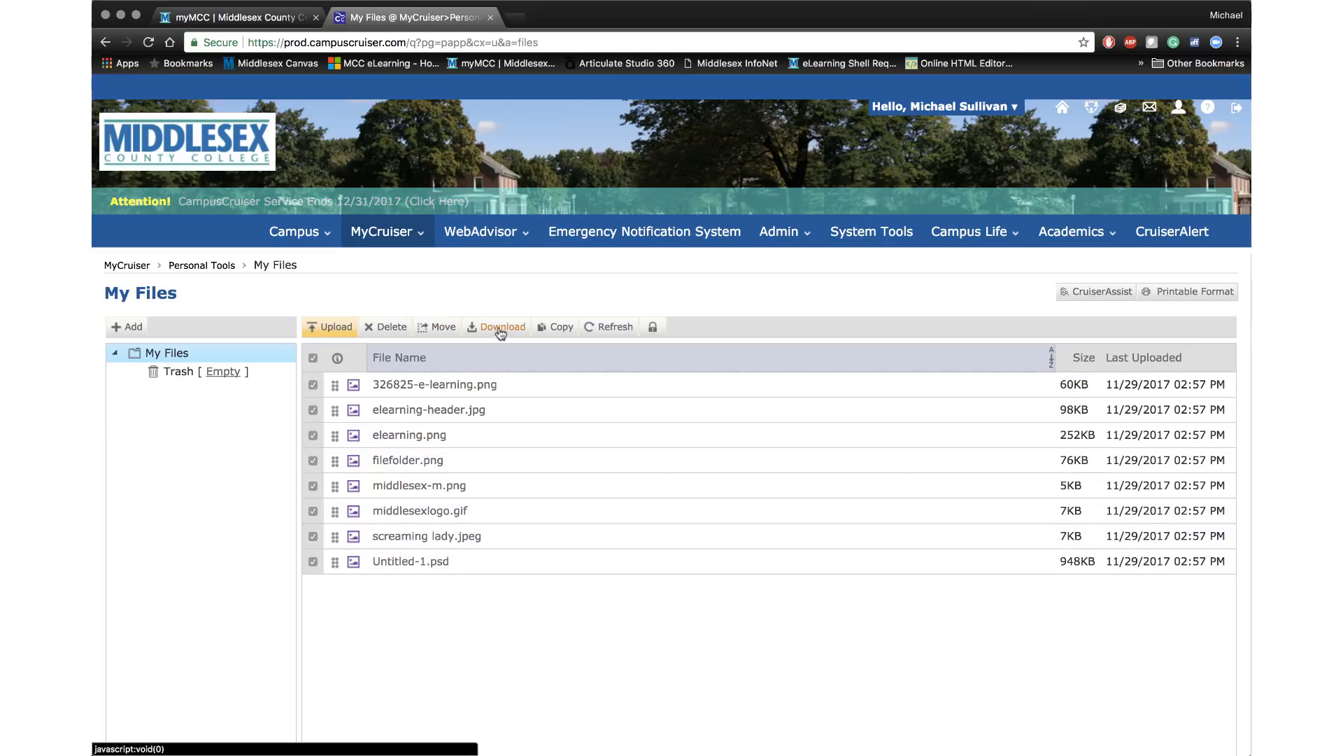
left_click(497, 326)
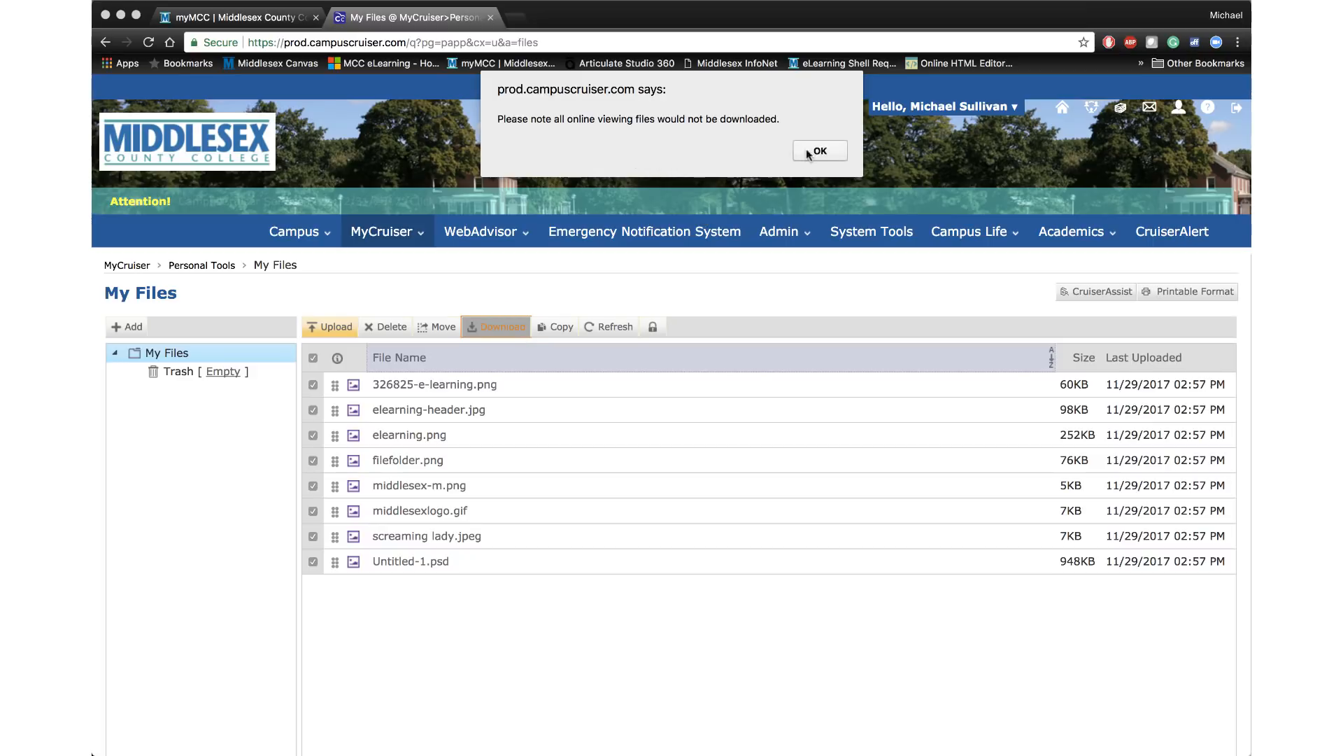
left_click(818, 150)
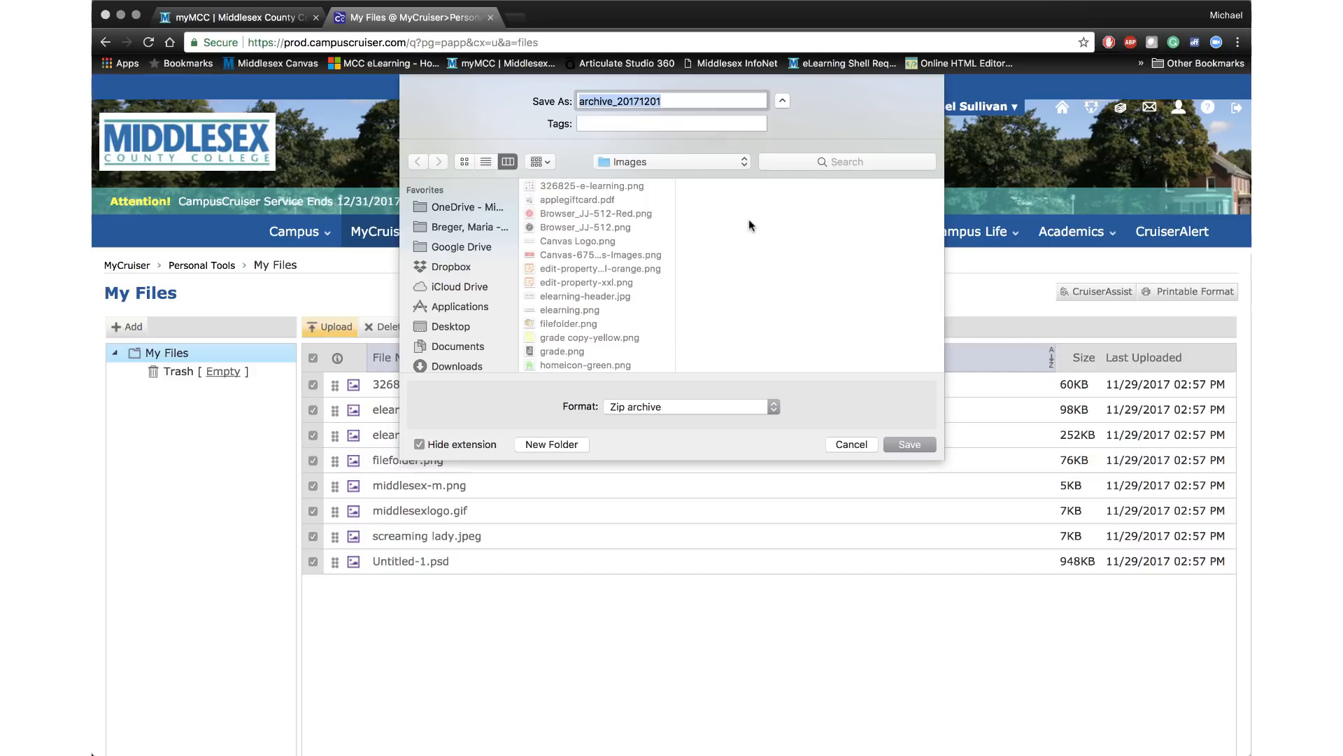
mouse_move(673, 225)
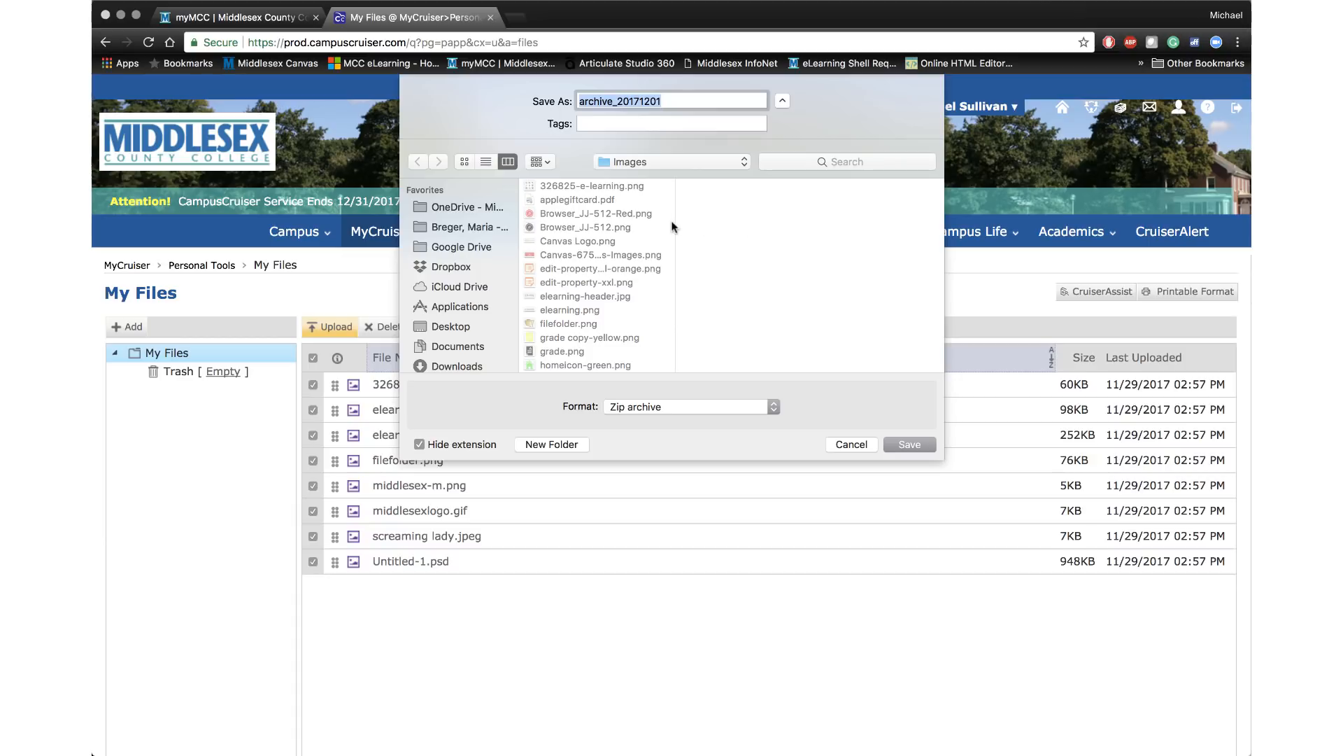
mouse_move(469, 305)
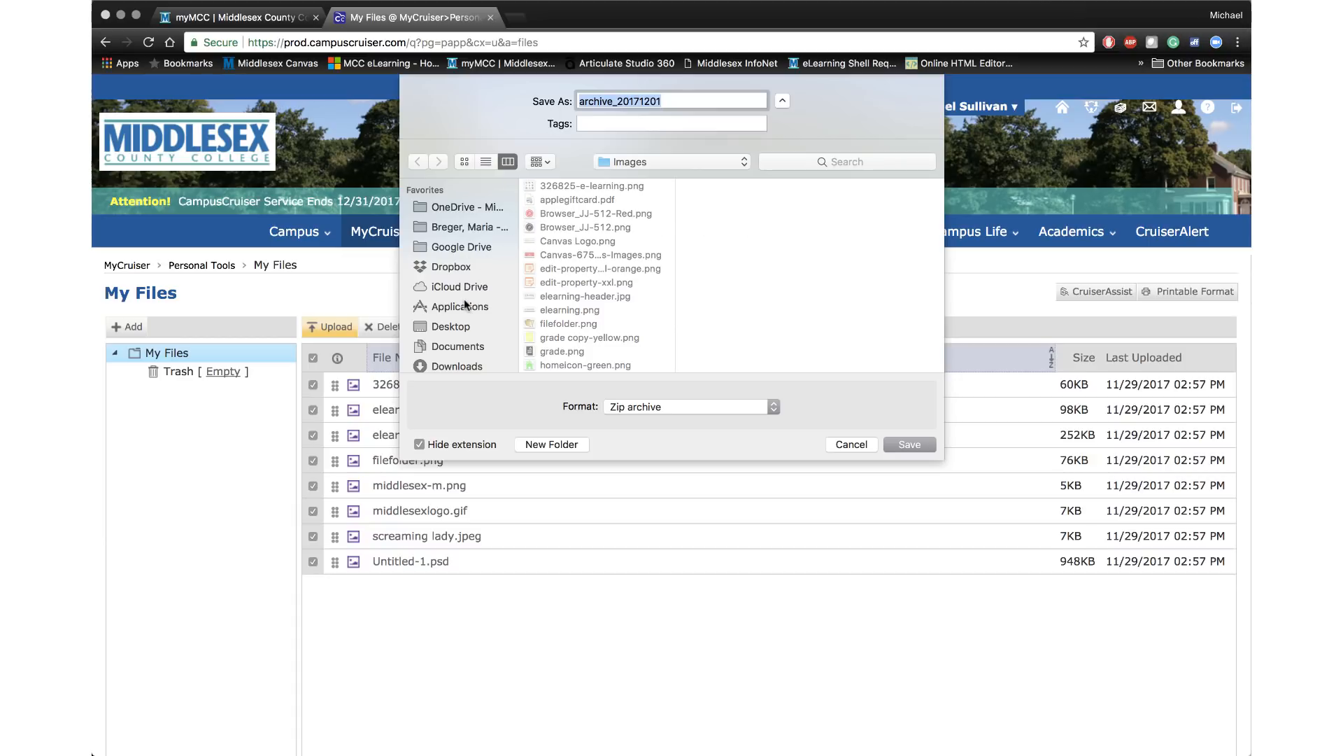
Choose the Downloads folder in the Favorites sidebar as the zip's save destination.
scroll("down", 3)
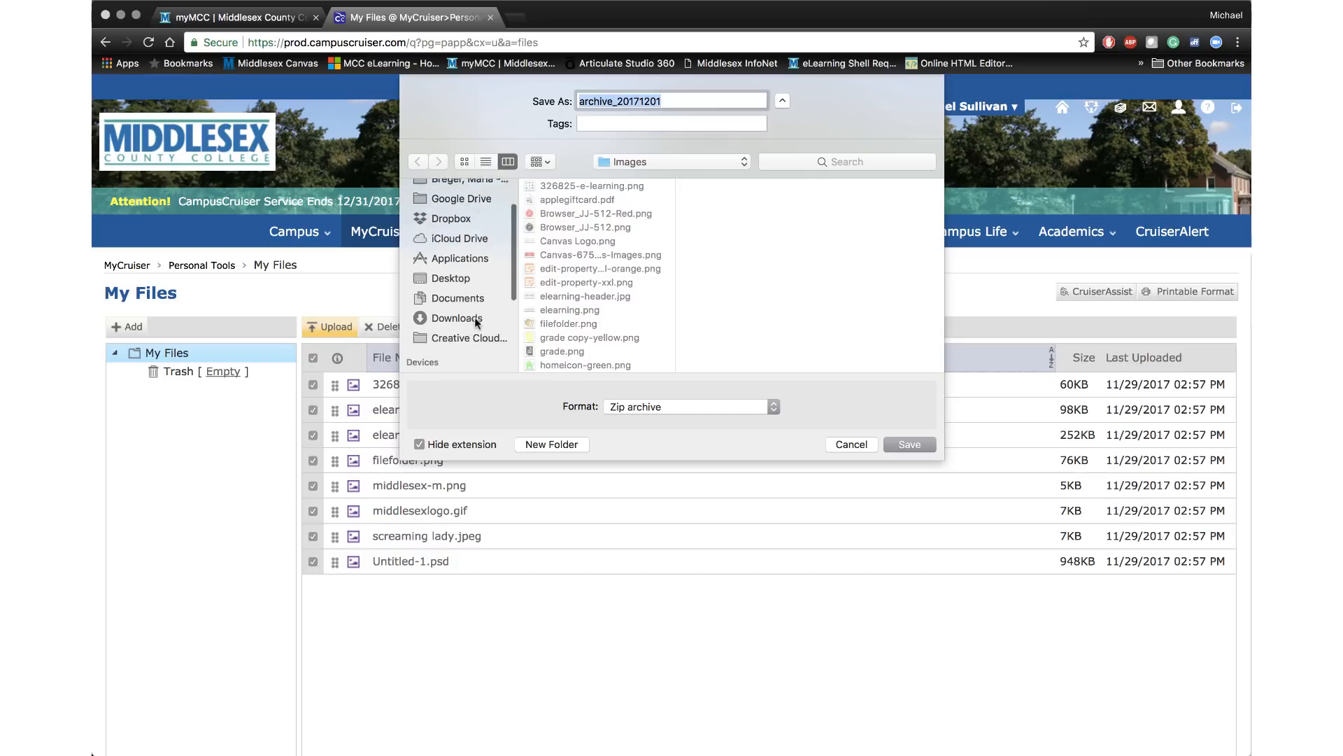
left_click(459, 318)
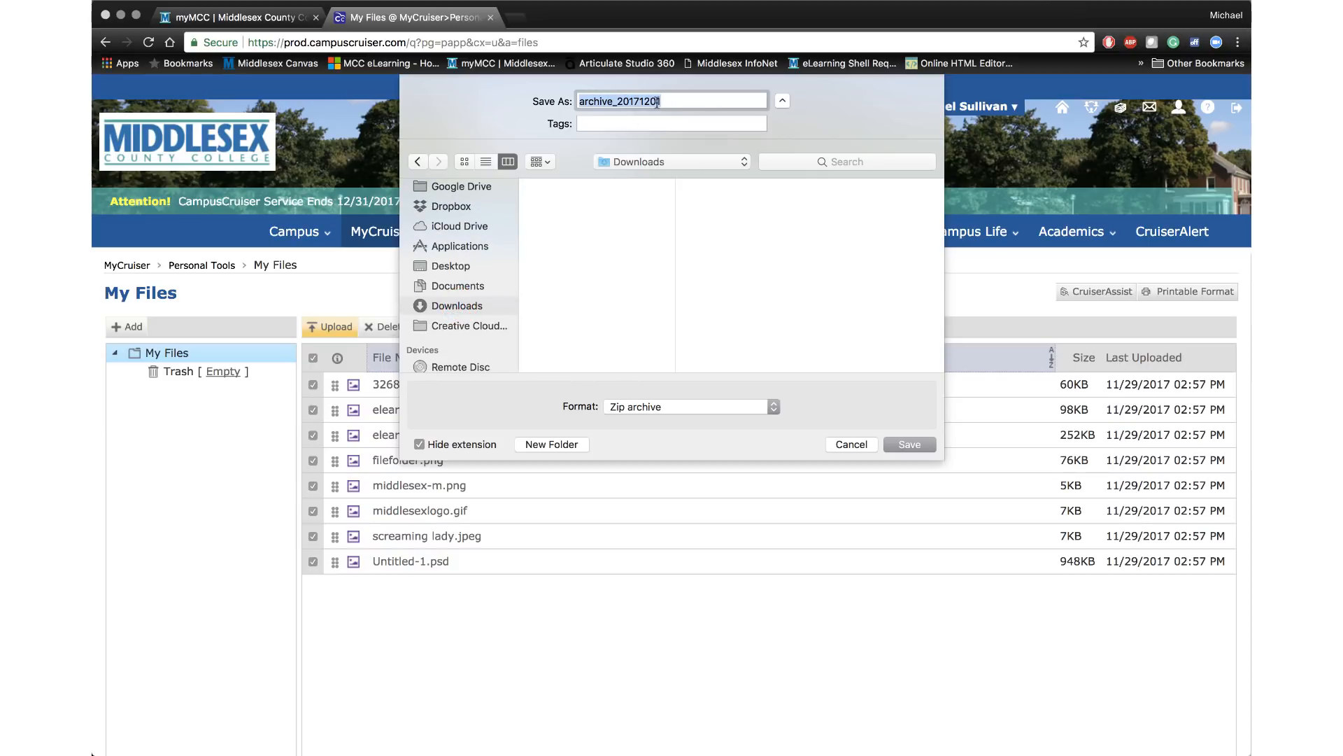
Save the zip archive to Downloads under the name campuscruiserdownload.
type("camp")
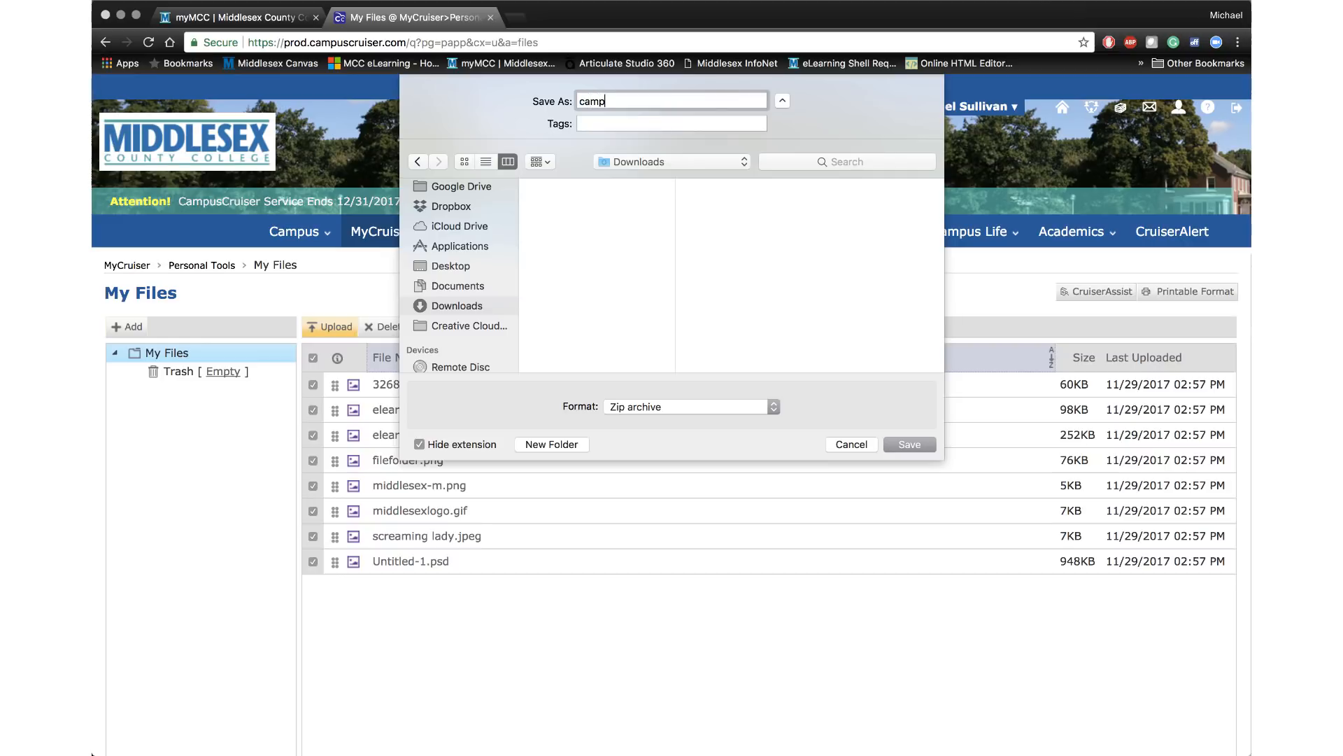
type("cruiser")
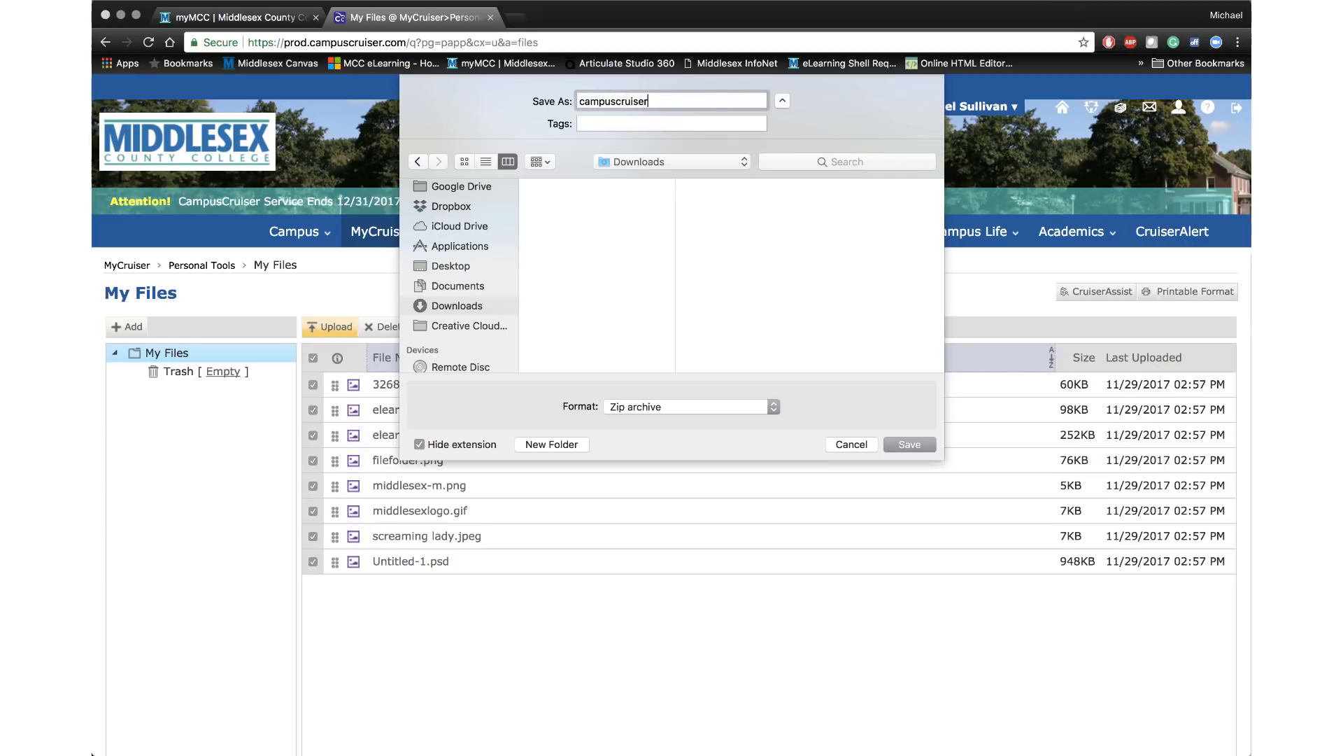
type("download")
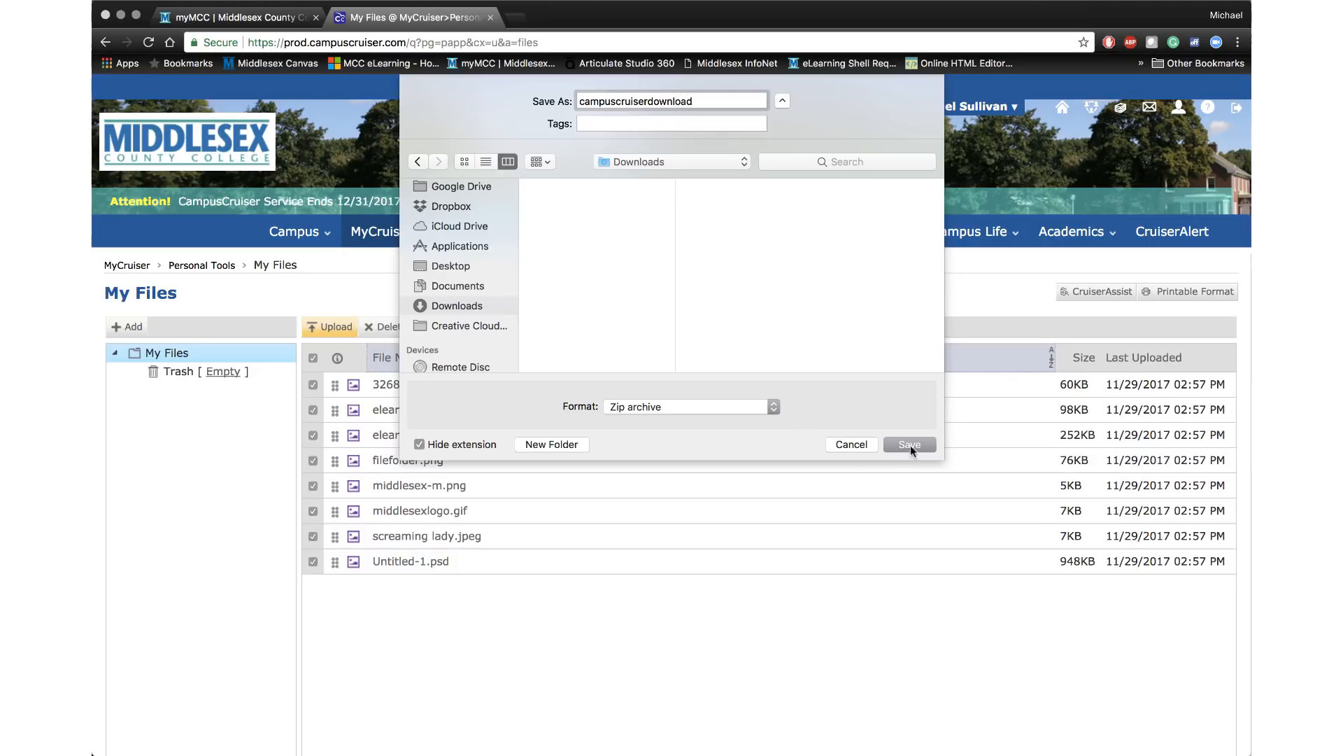
left_click(908, 443)
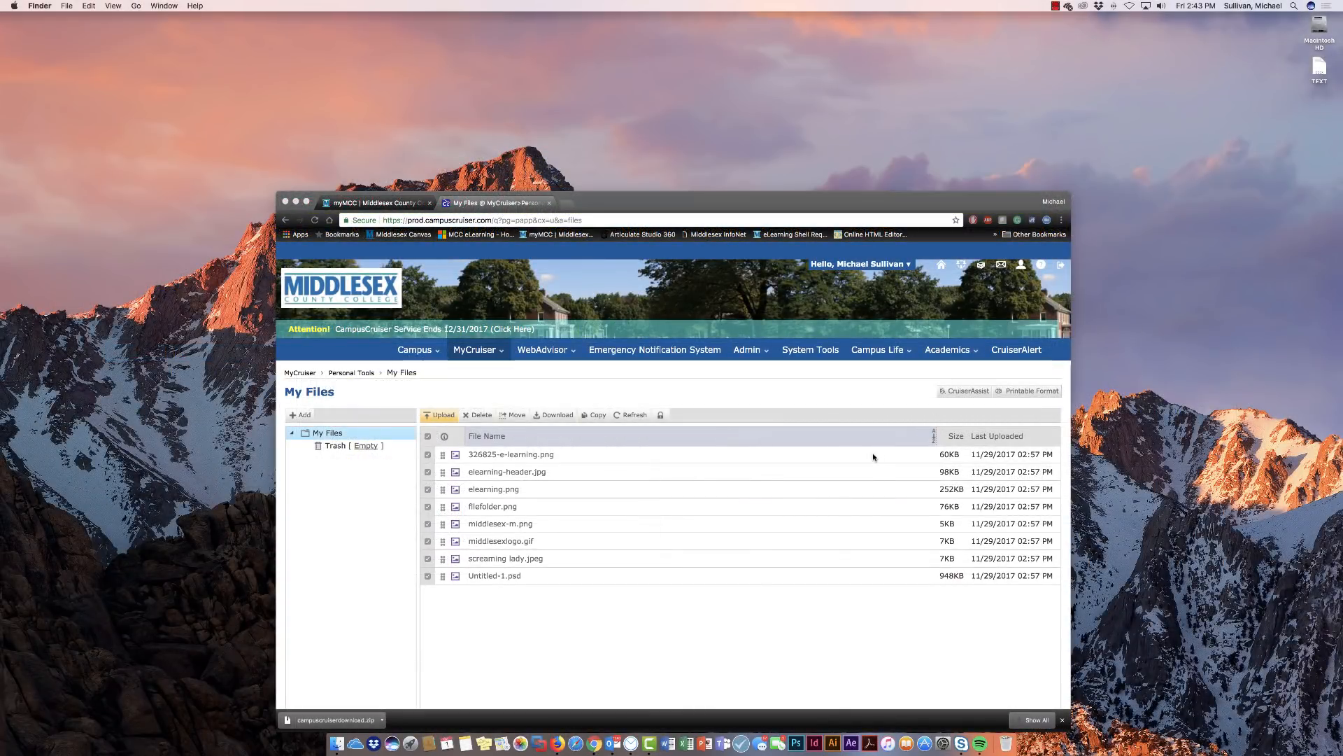
mouse_move(336, 740)
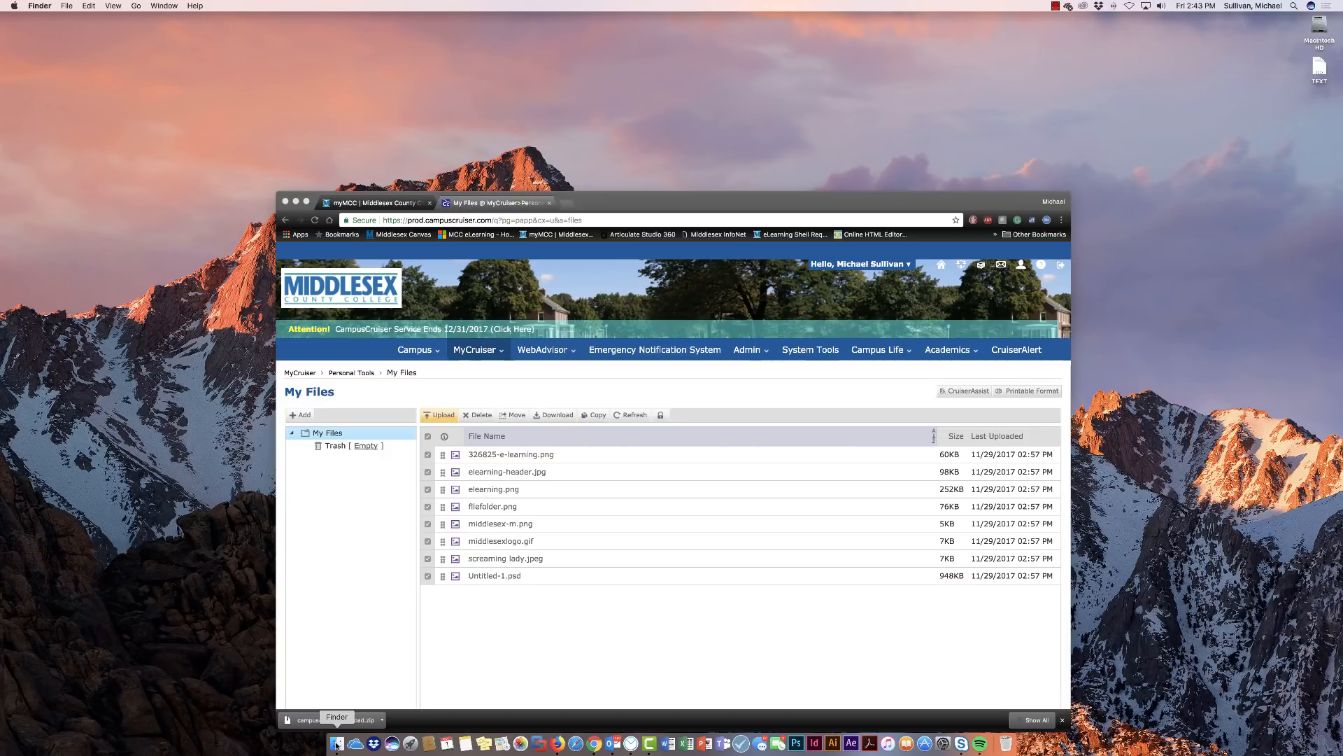
Show Downloads in a Finder window and extract campuscruiserdownload.zip into a folder.
left_click(440, 414)
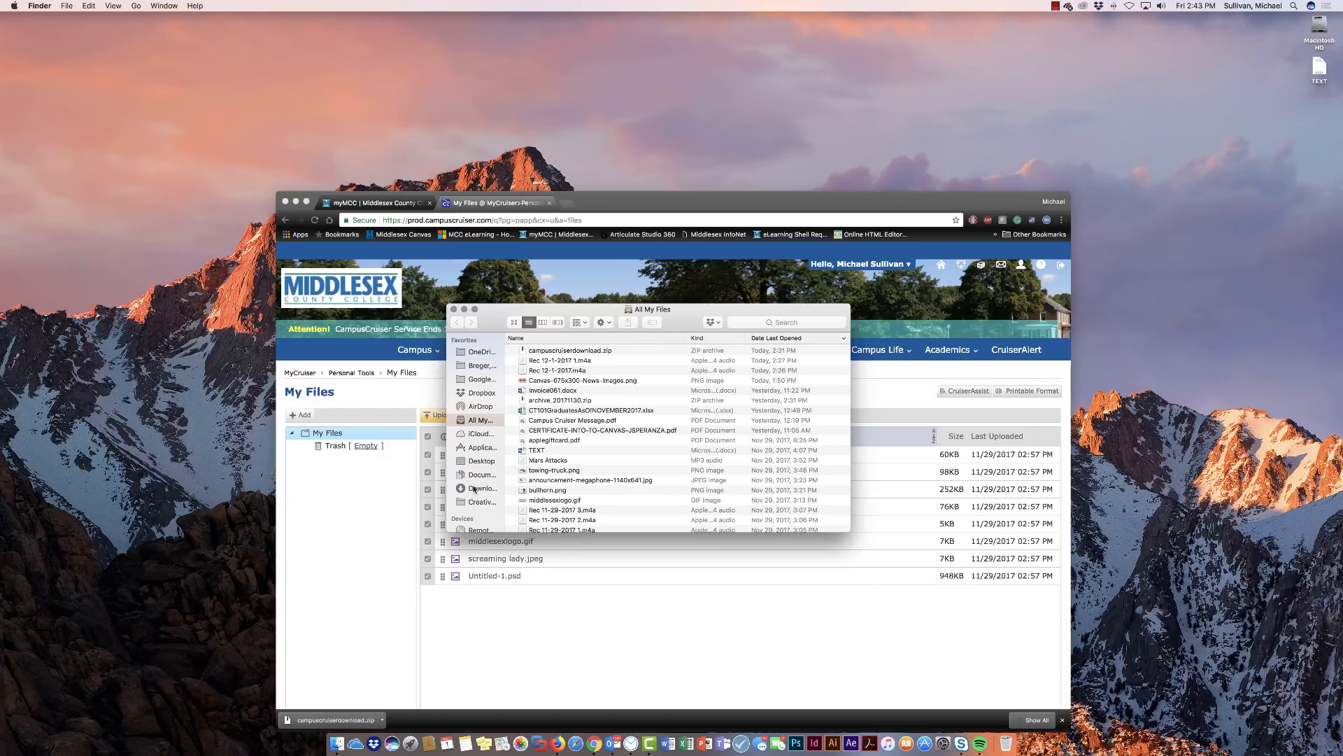
left_click(481, 487)
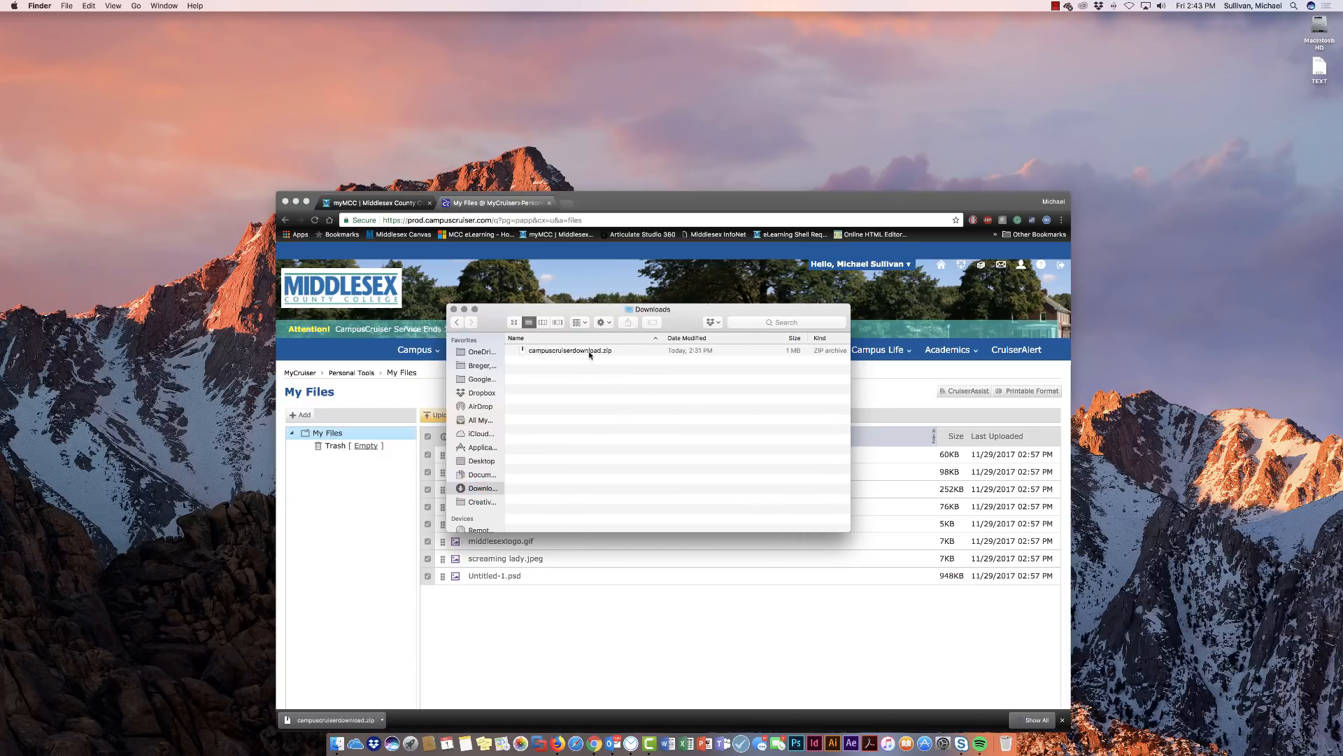
mouse_move(586, 364)
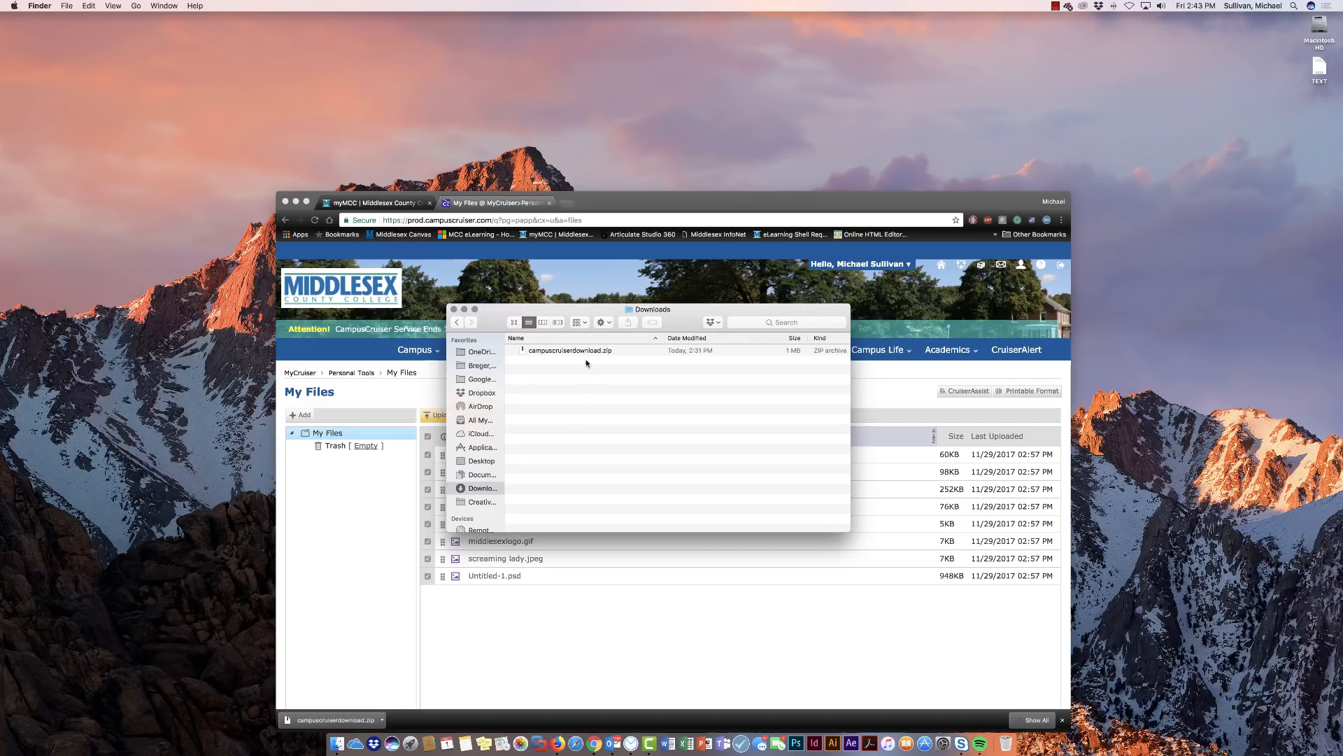
left_click(569, 350)
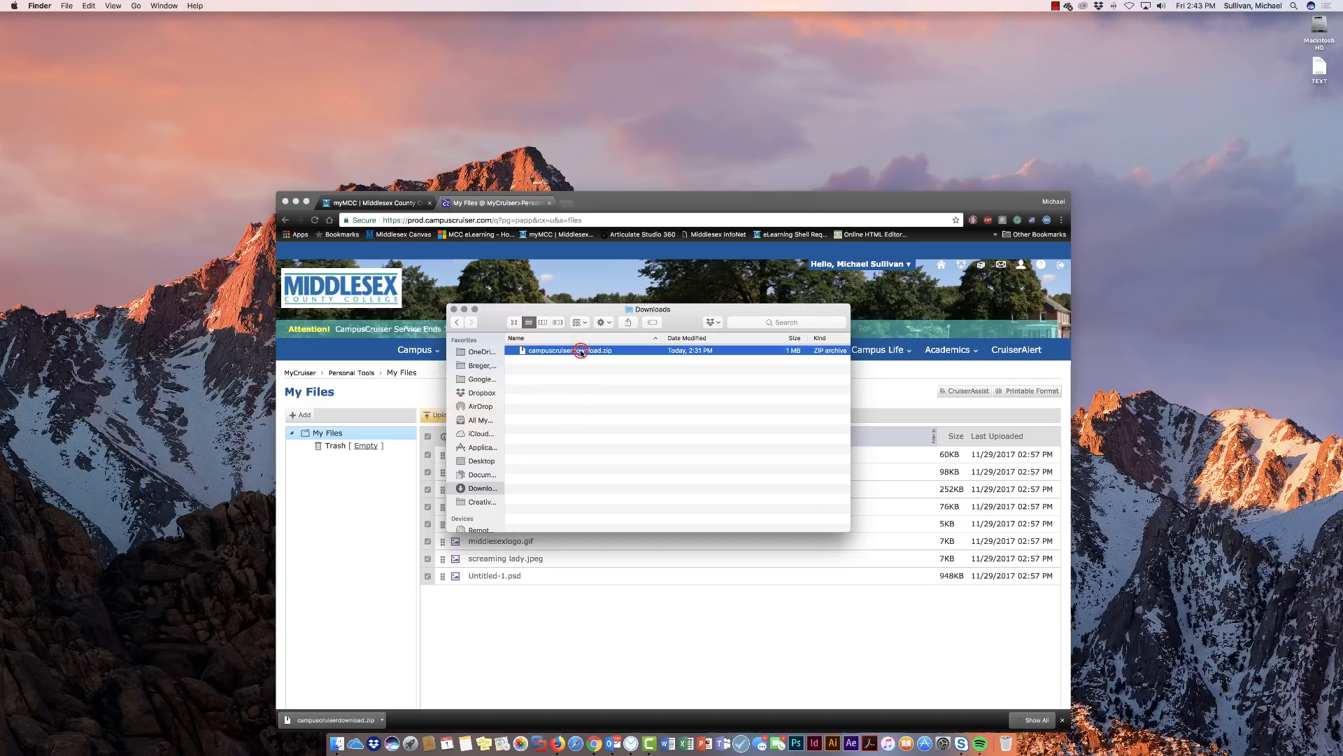
double_click(569, 350)
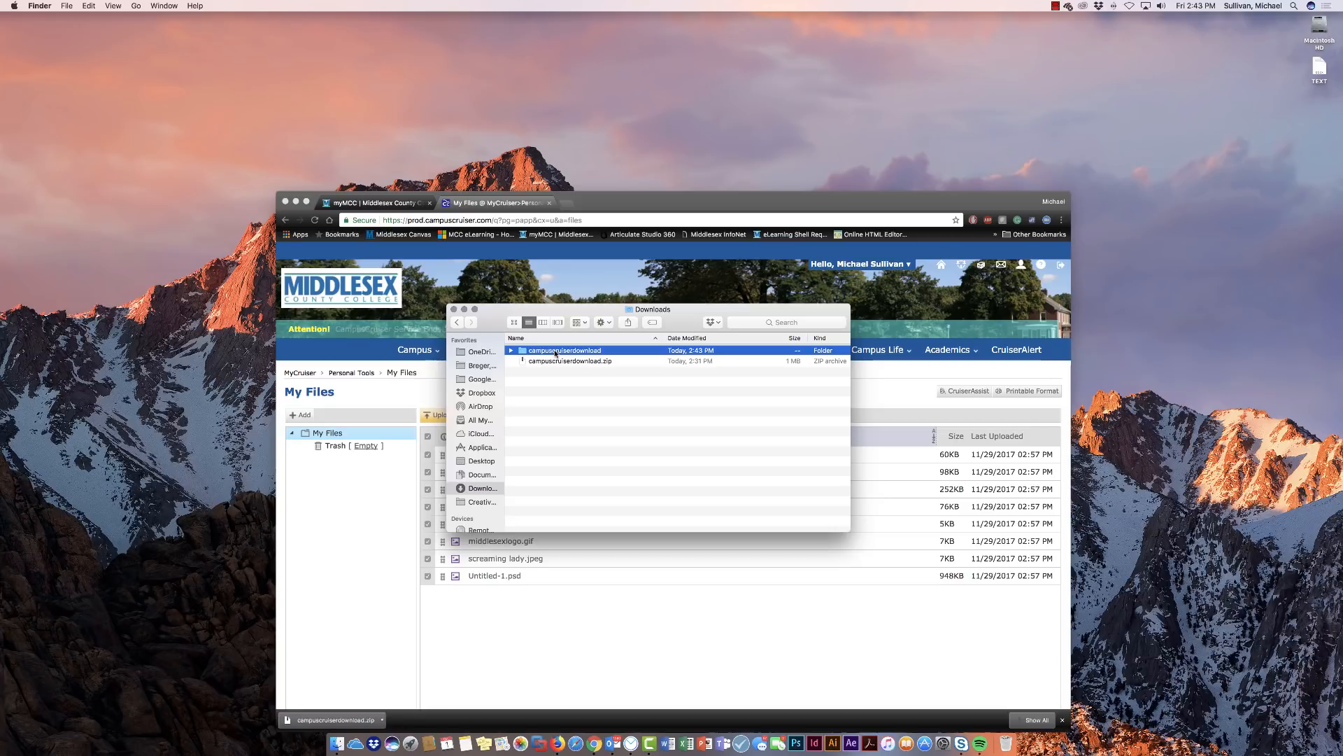
Open the extracted campuscruiserdownload folder listing all eight downloaded files.
double_click(564, 350)
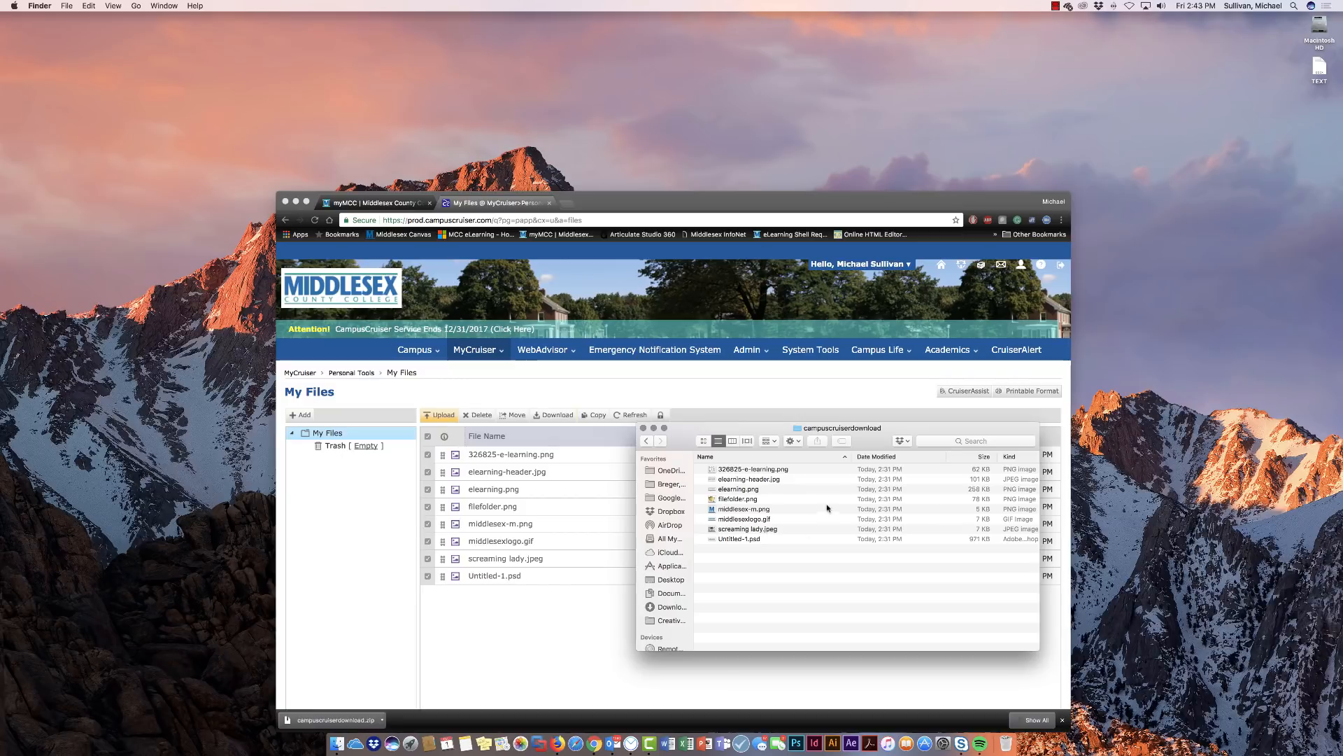
mouse_move(770, 497)
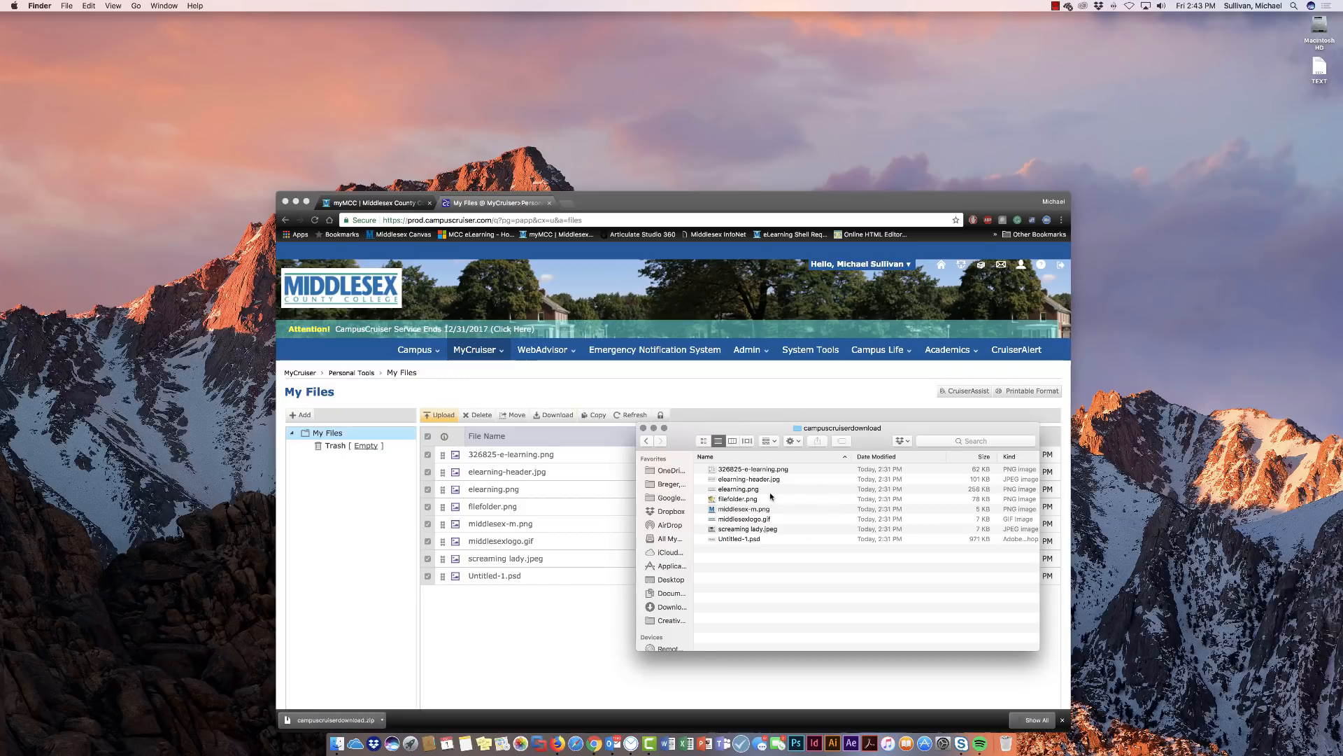